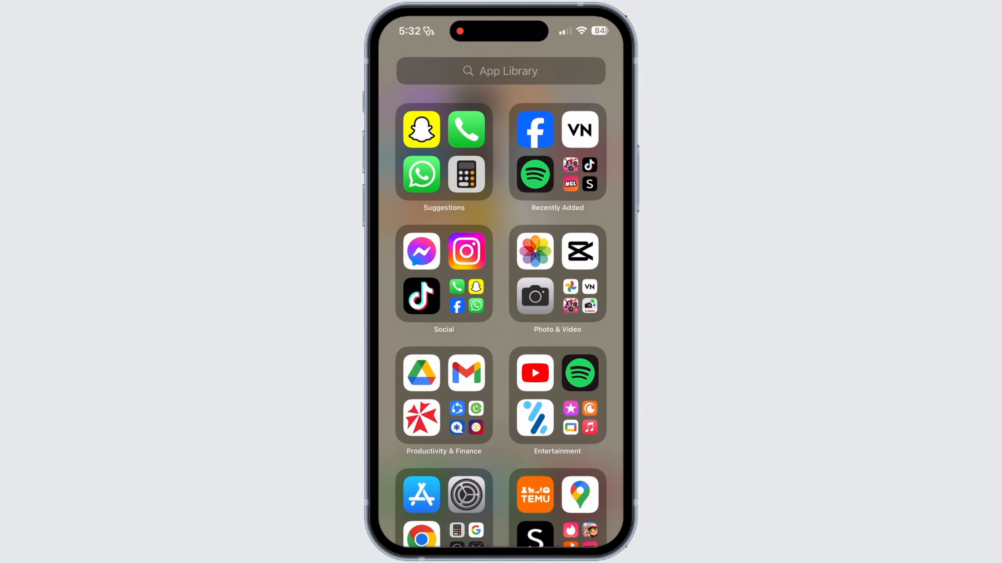
- Search the App Library for "Music" so the Music app appears in the results
{"action": "left_click", "coordinate": [500, 71]}
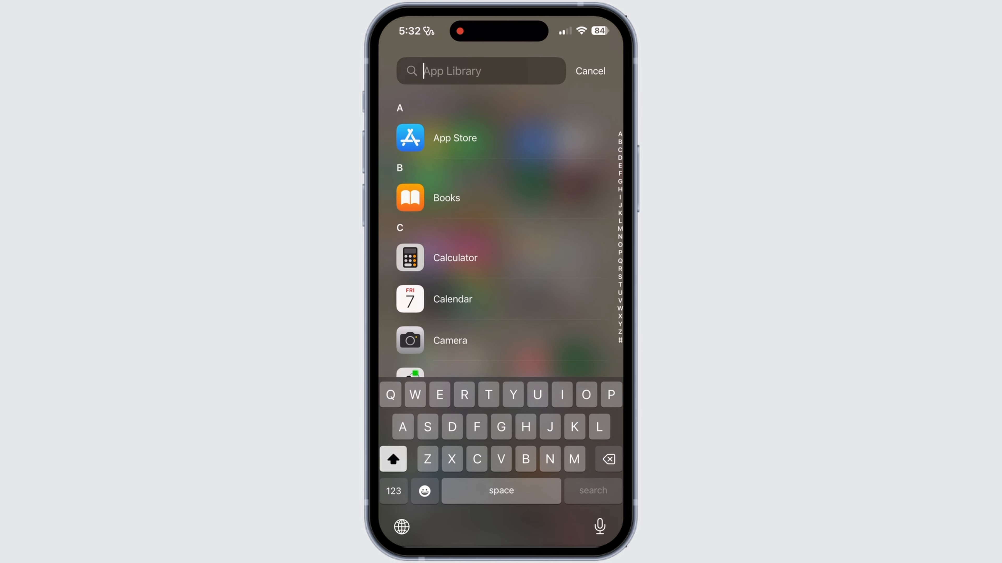
{"action": "type", "text": "Music"}
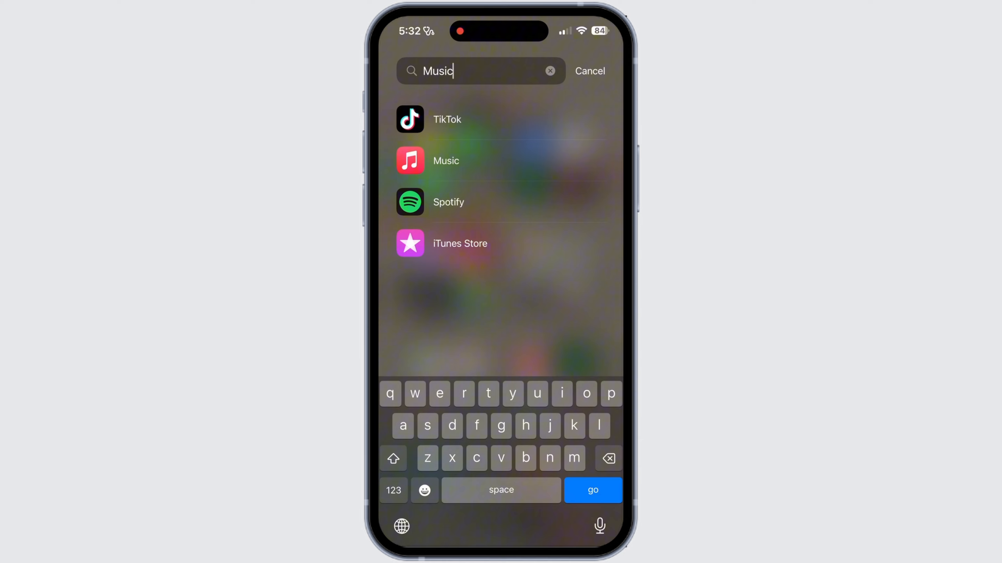
- Launch Music from the results and go to the Account page via the profile icon
{"action": "left_click", "coordinate": [445, 160]}
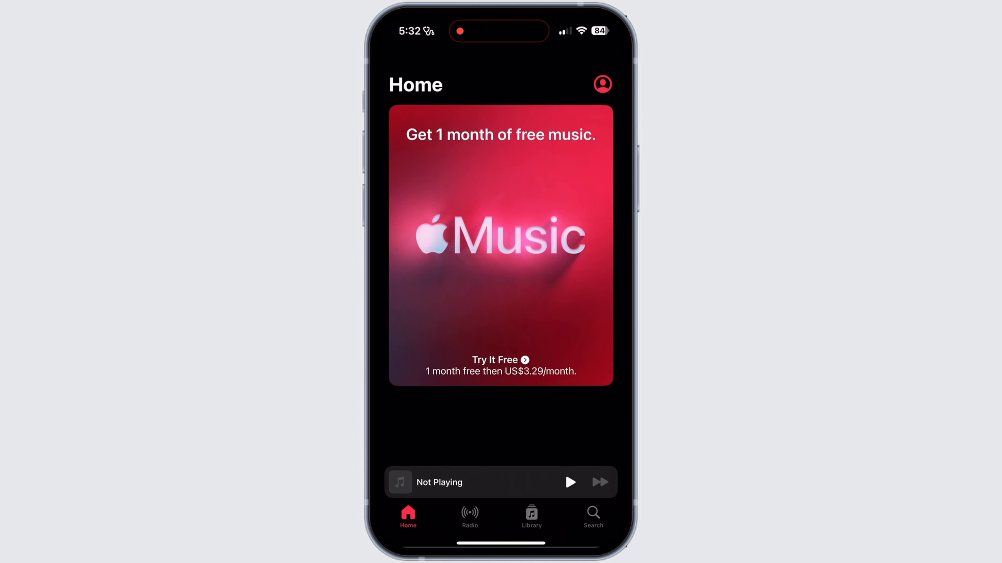
{"action": "left_click", "coordinate": [601, 83]}
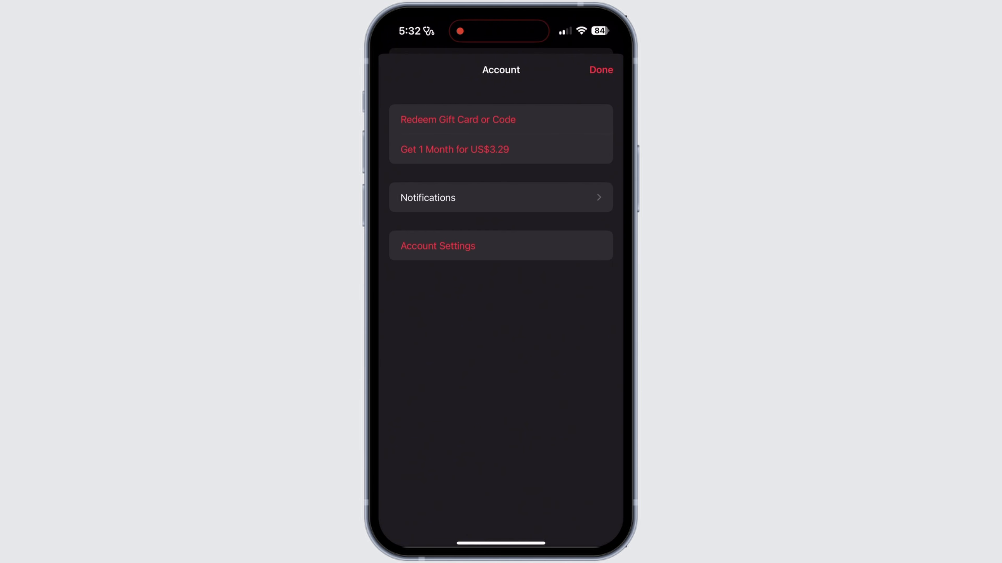
- Go through Account Settings to the Subscriptions page showing no subscriptions and Renewal Receipts on
{"action": "left_click", "coordinate": [501, 246]}
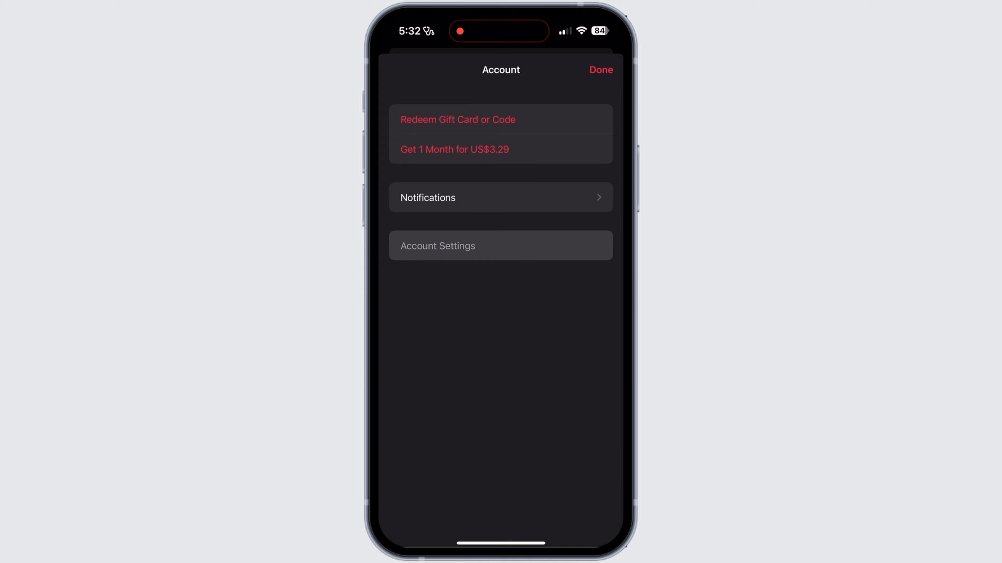
{"action": "left_click", "coordinate": [501, 245]}
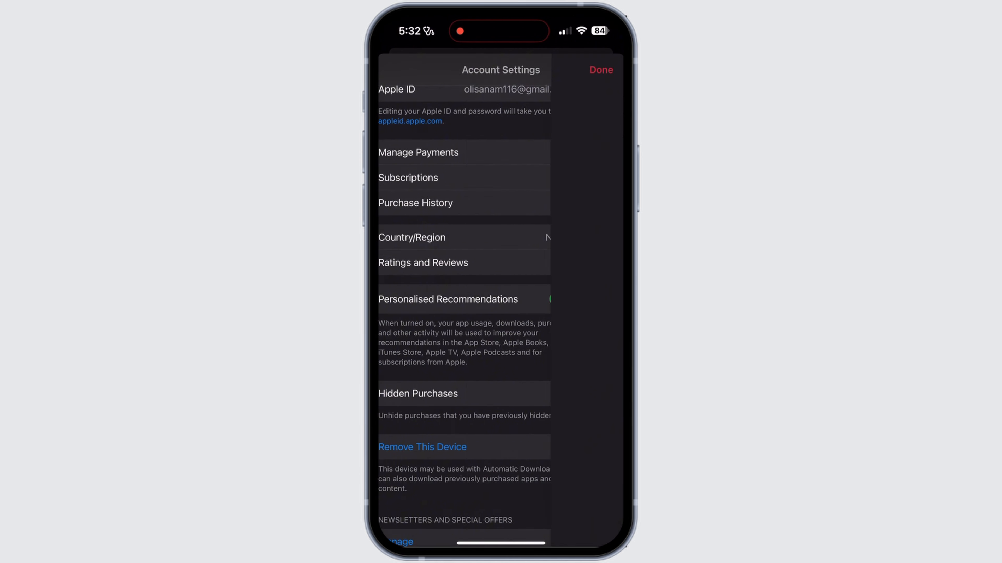
{"action": "left_click", "coordinate": [407, 177]}
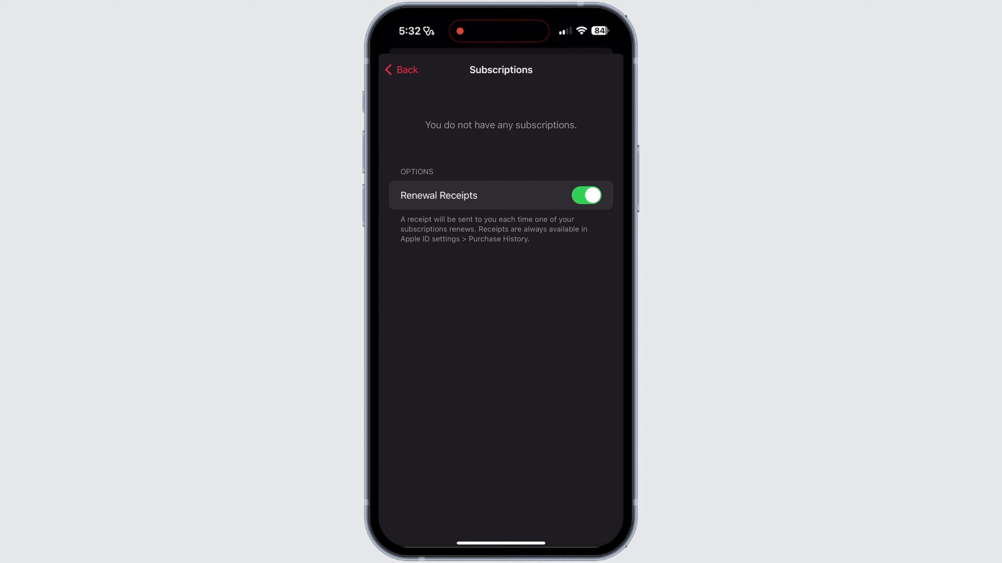